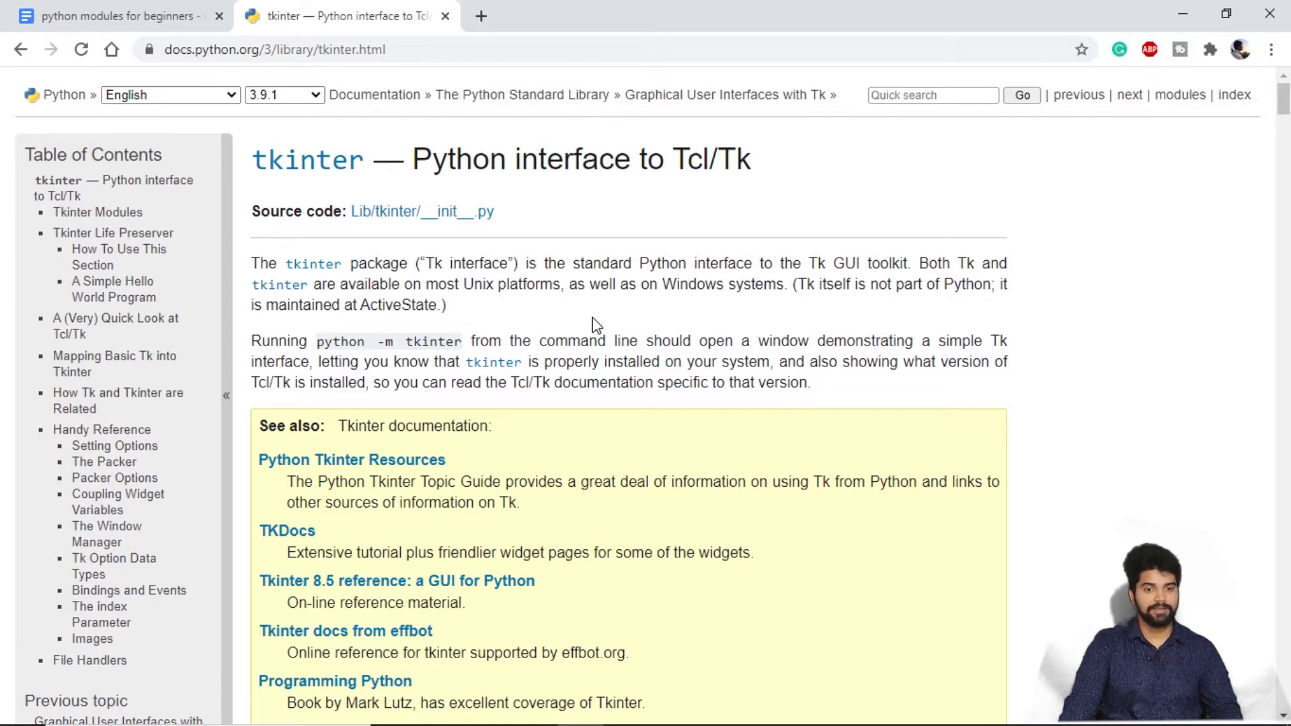
mouse_move(589, 319)
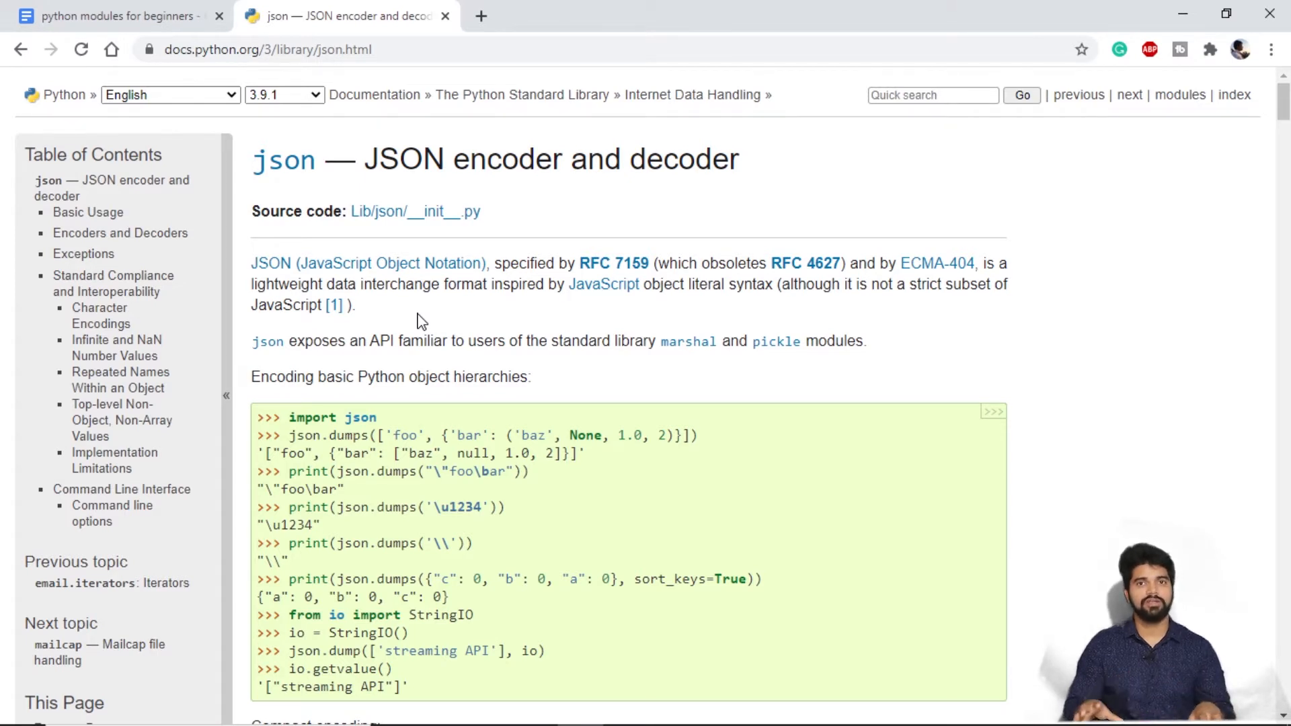
mouse_move(584, 381)
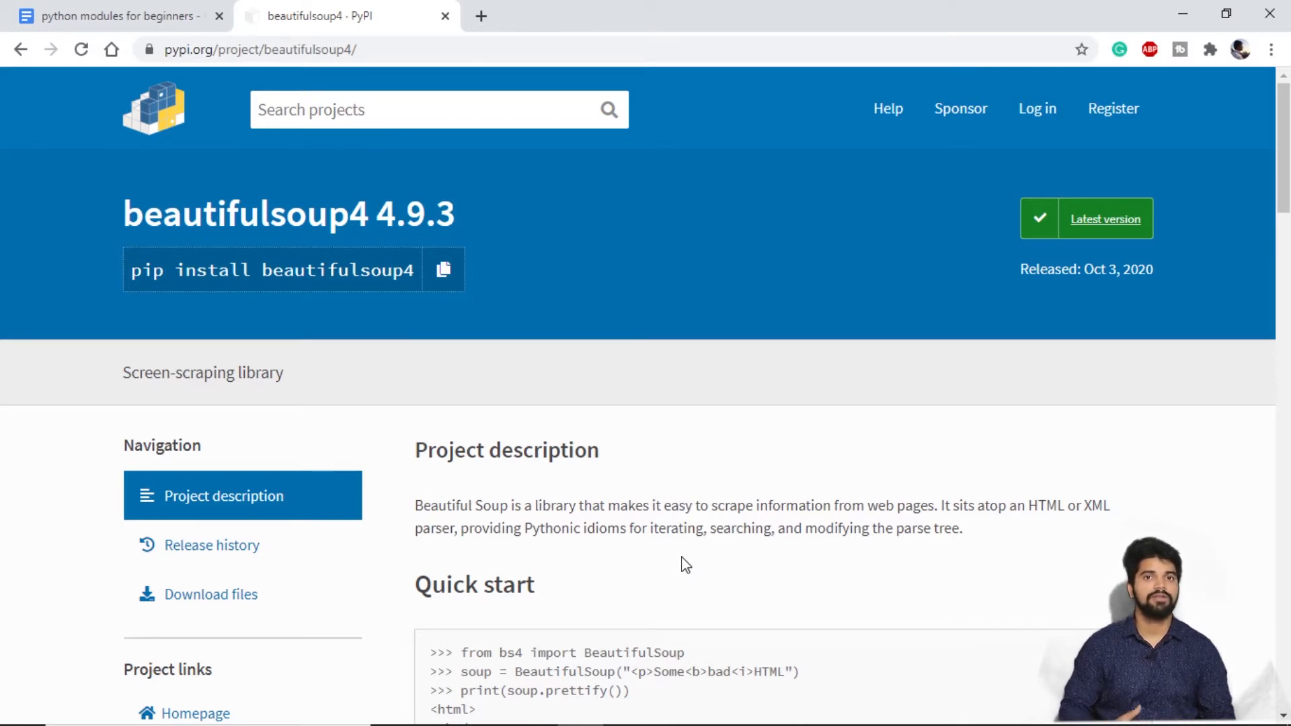
mouse_move(630, 381)
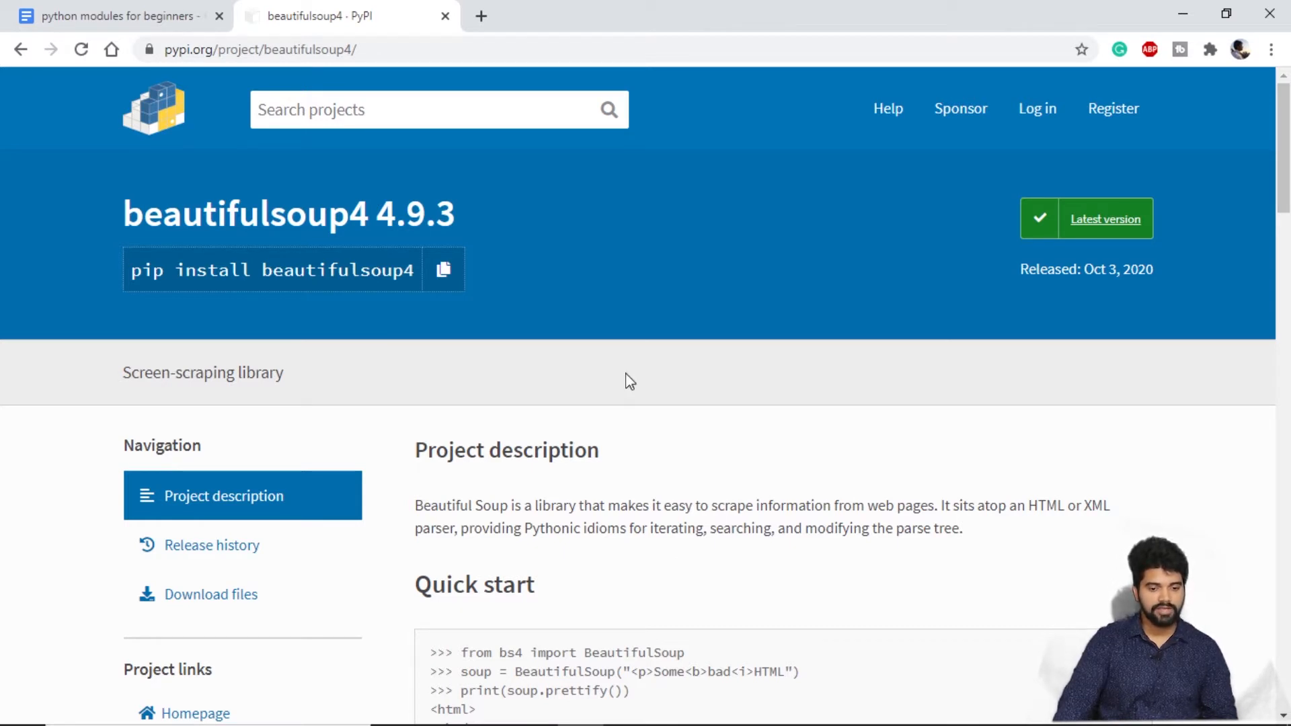
scroll(down, 3)
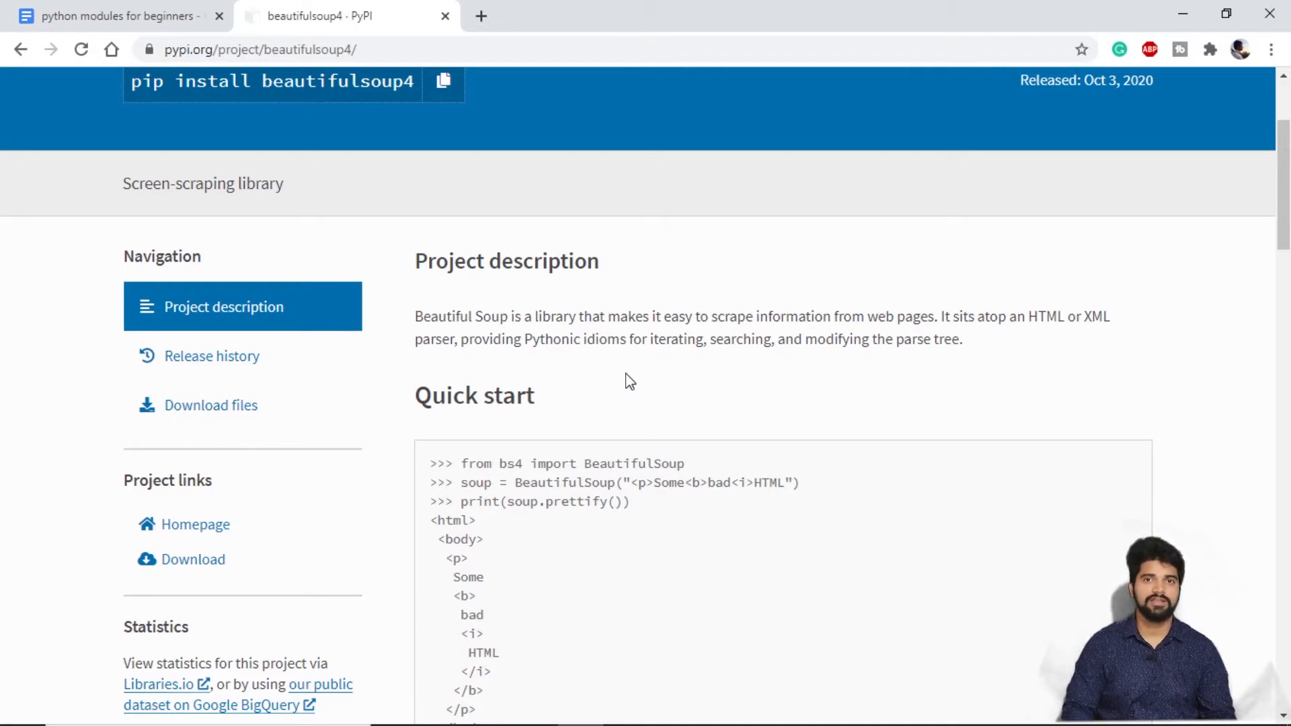
scroll(up, 3)
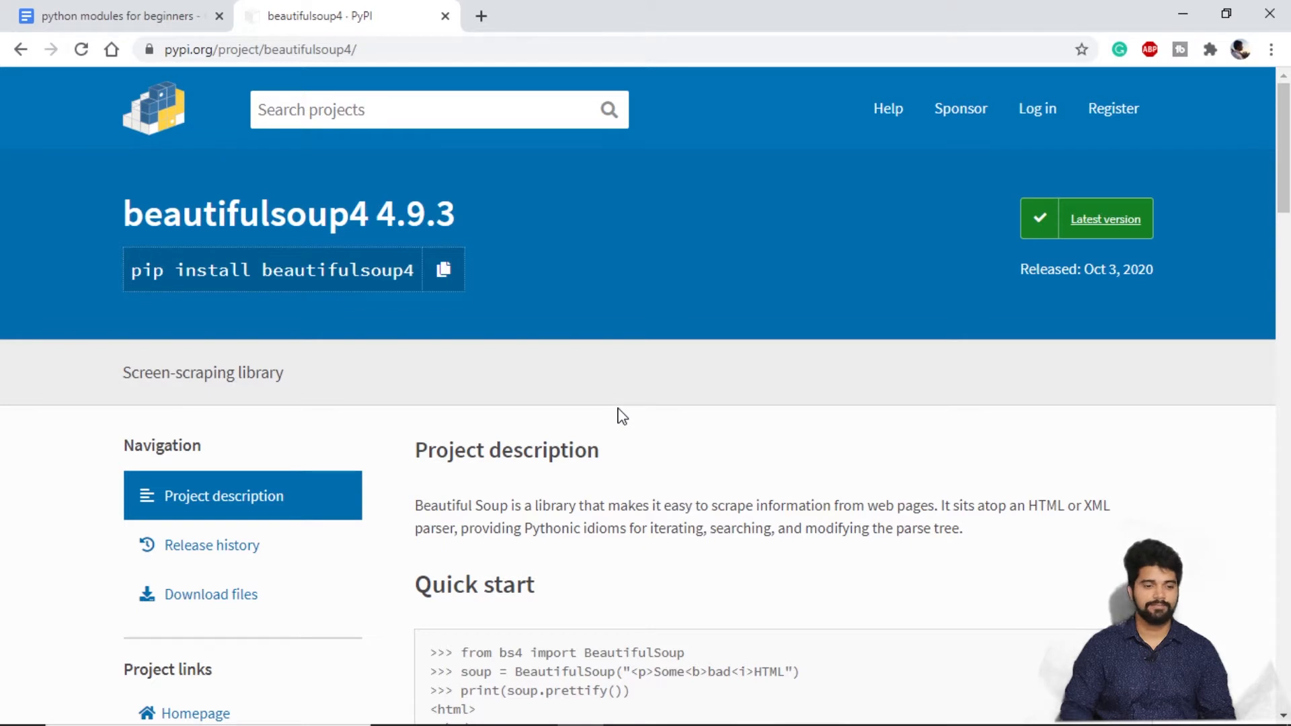
mouse_move(506, 420)
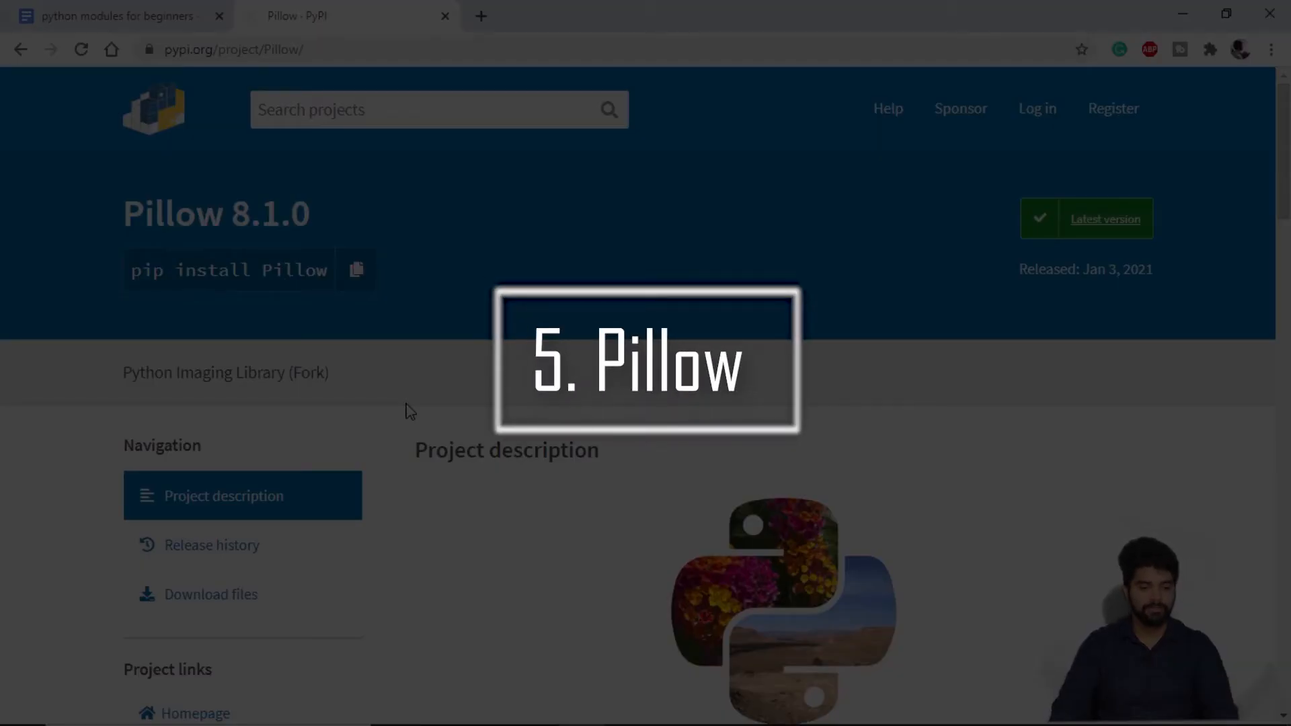
scroll(down, 3)
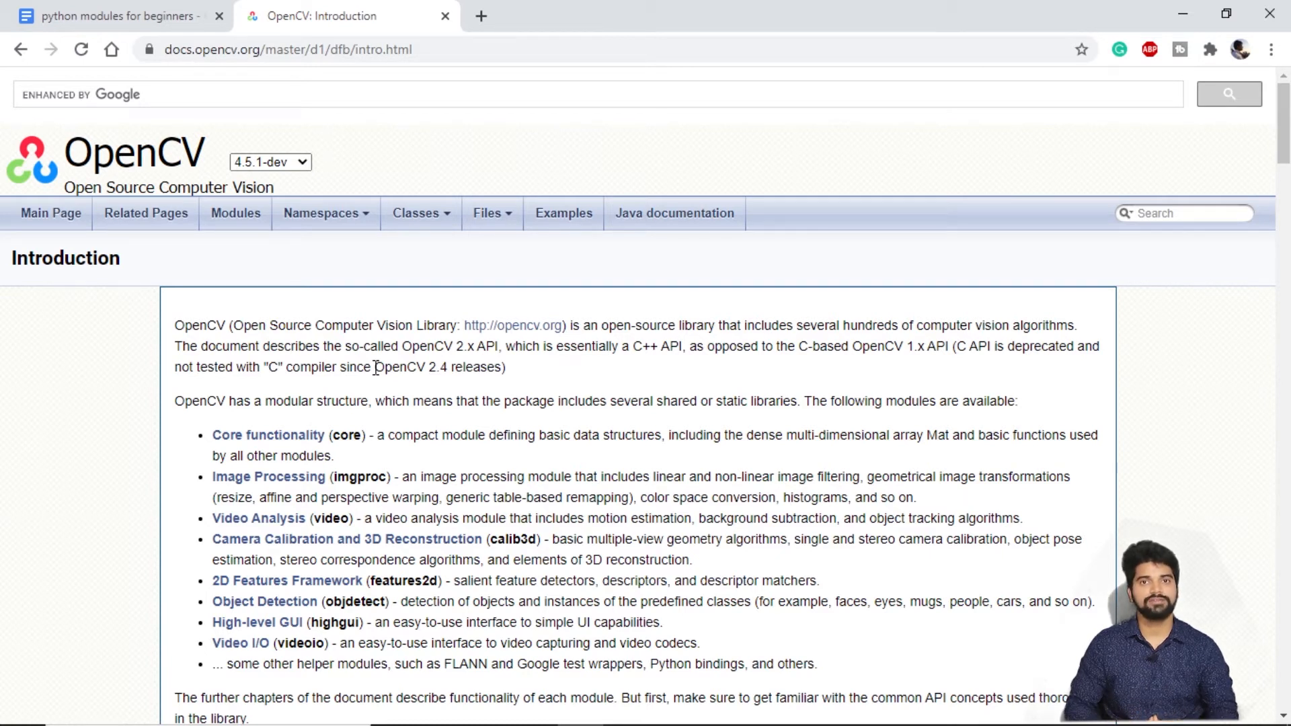
mouse_move(444, 399)
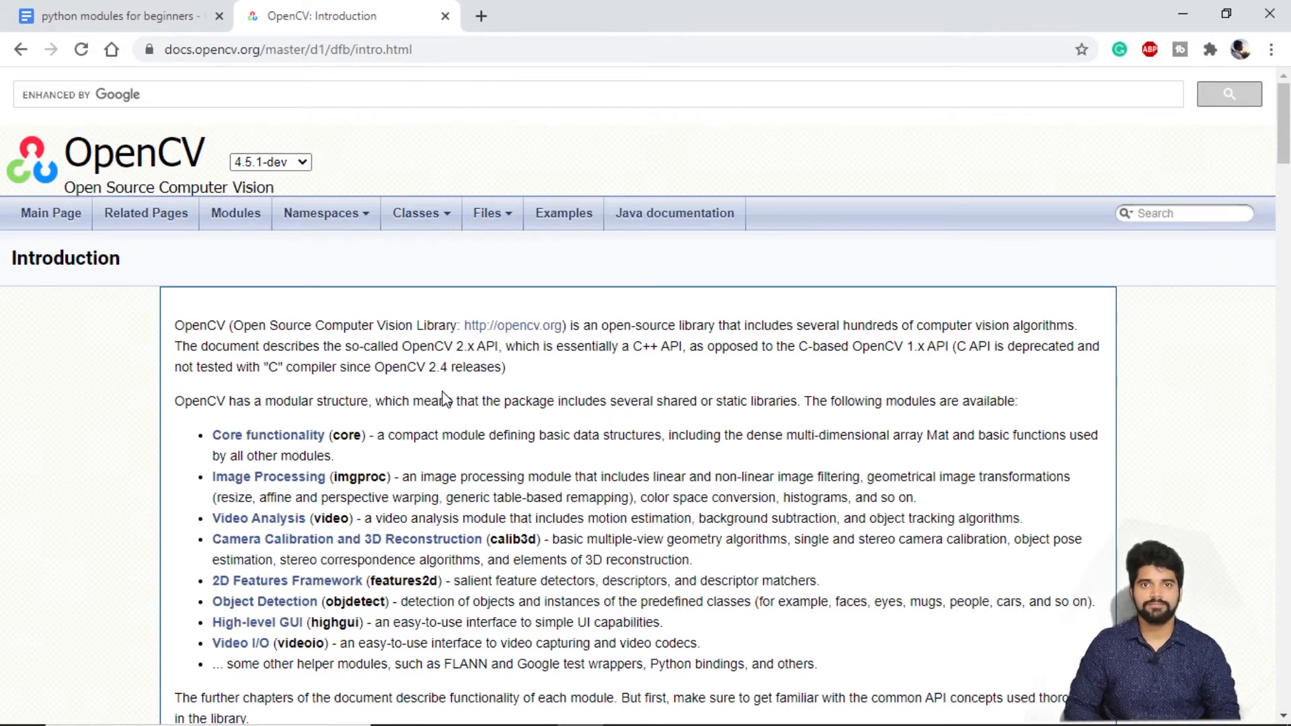
scroll(down, 3)
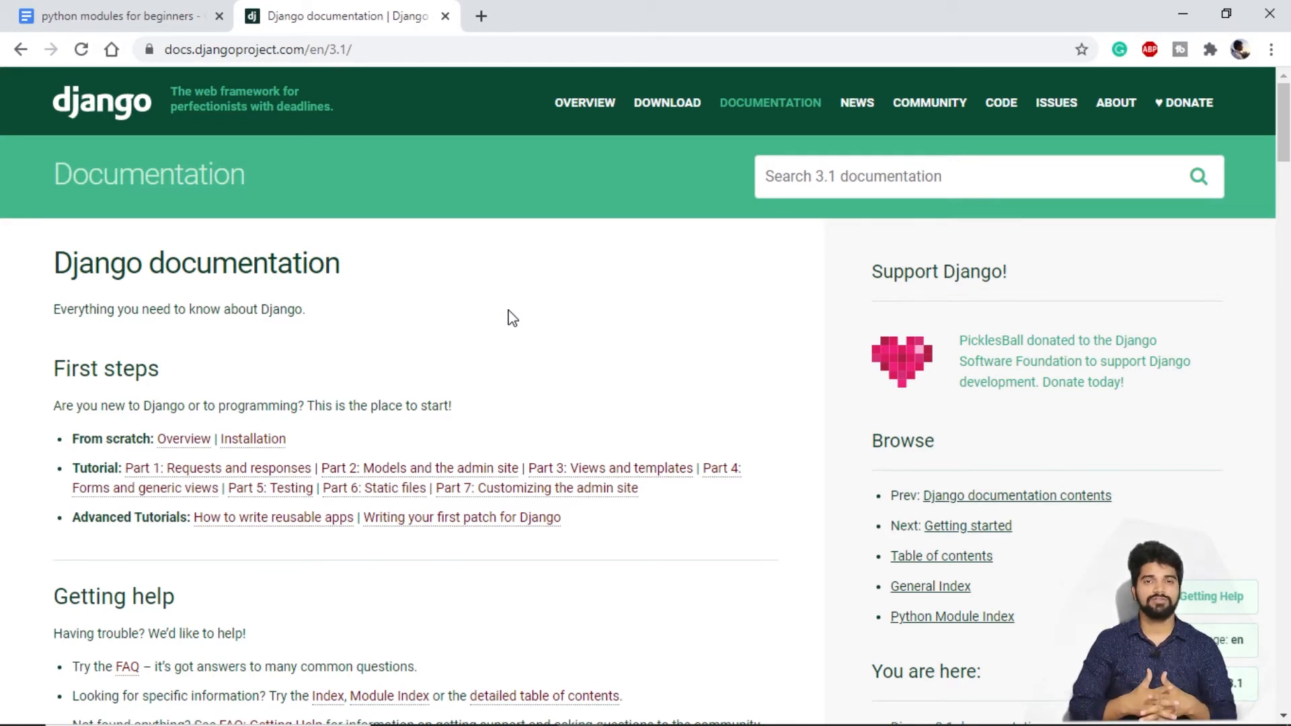
mouse_move(485, 360)
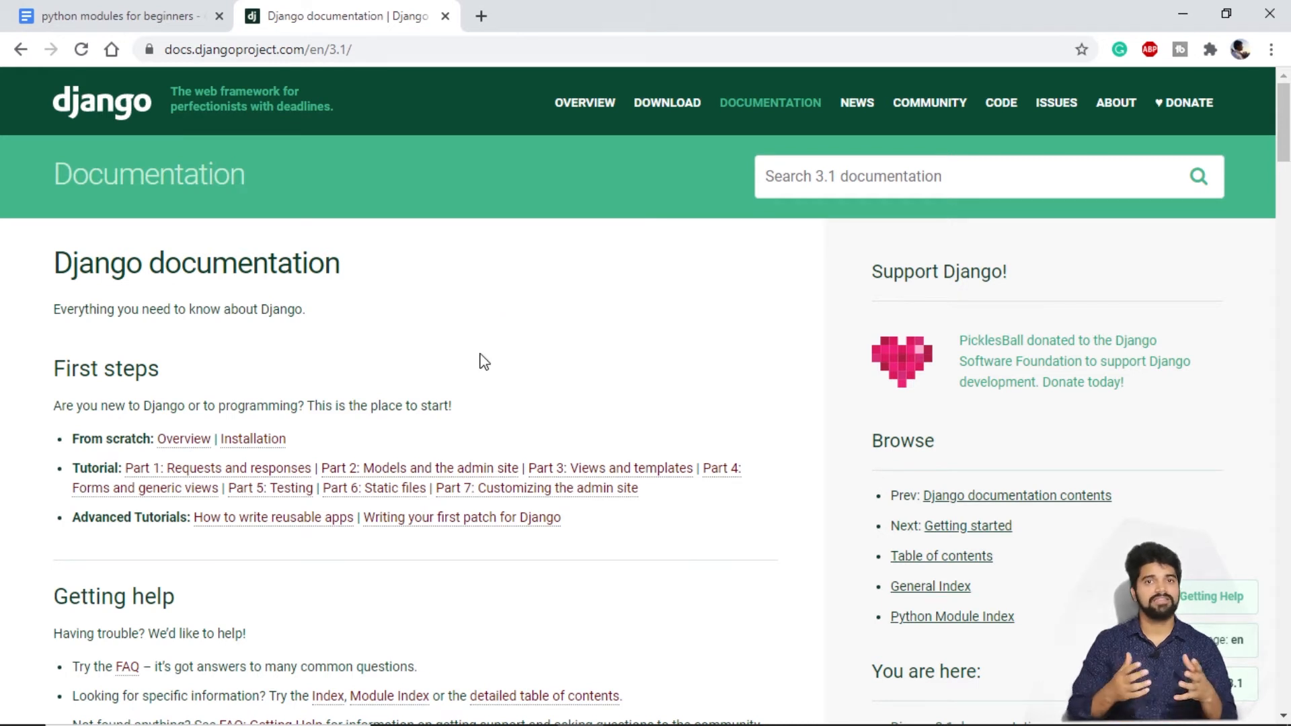